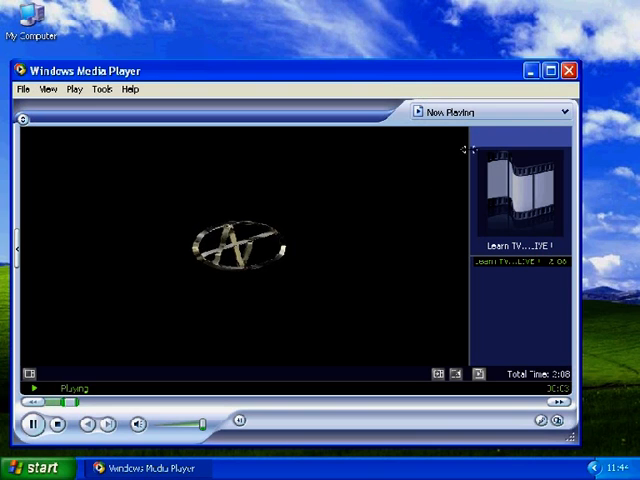
pyautogui.moveTo(532, 70)
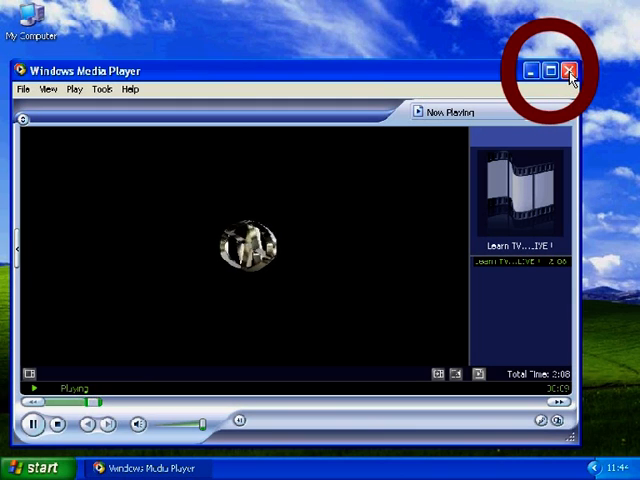
pyautogui.moveTo(572, 70)
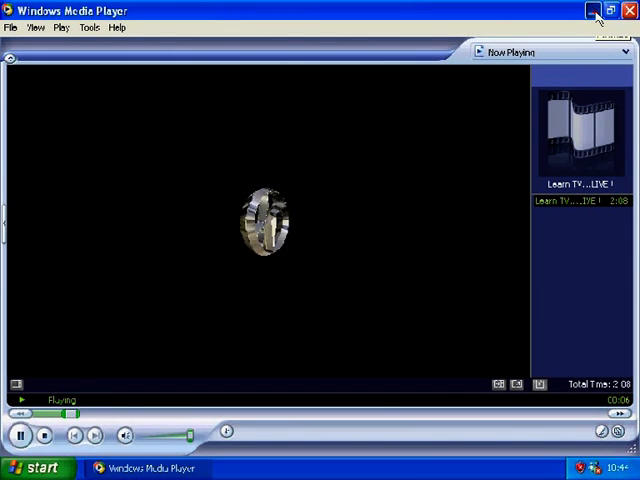
# Minimize the player to the taskbar, then restore it maximized with the Learn TV clip
pyautogui.click(596, 10)
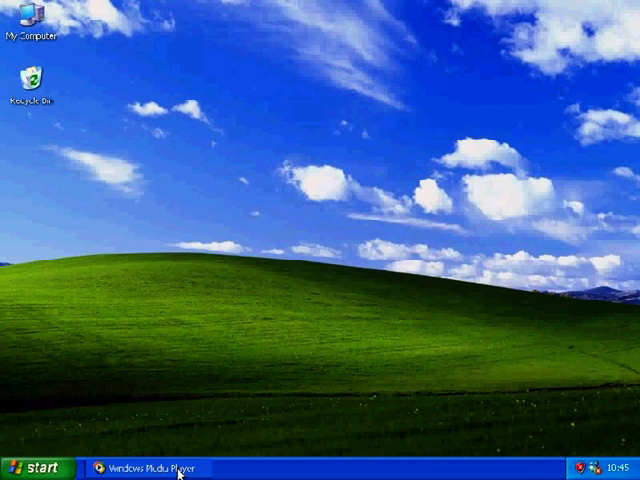
pyautogui.click(150, 470)
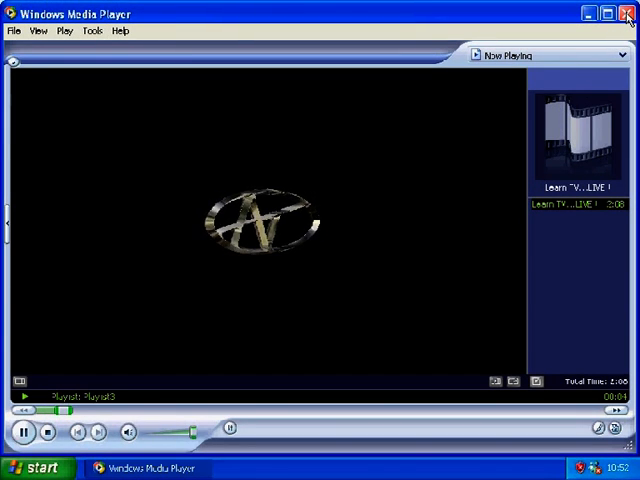
# Exit Windows Media Player via the title-bar Close button, leaving only the empty desktop
pyautogui.click(628, 12)
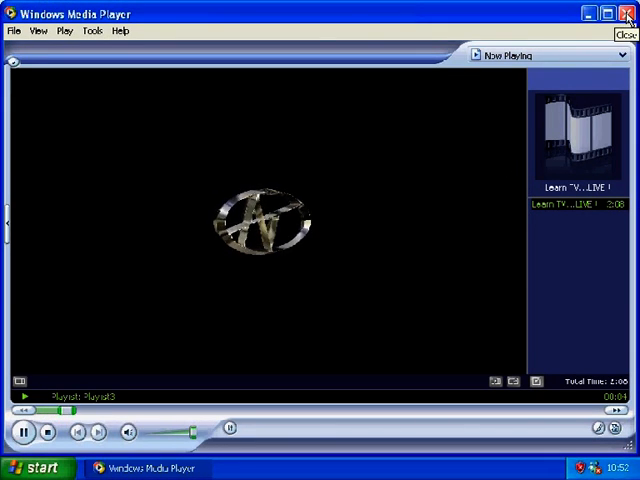
pyautogui.click(628, 12)
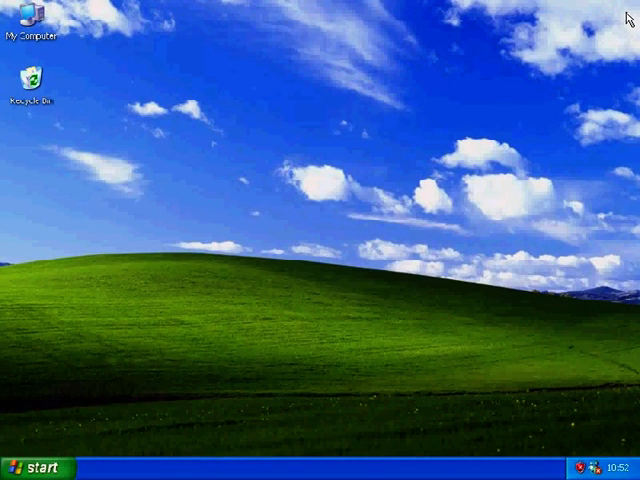